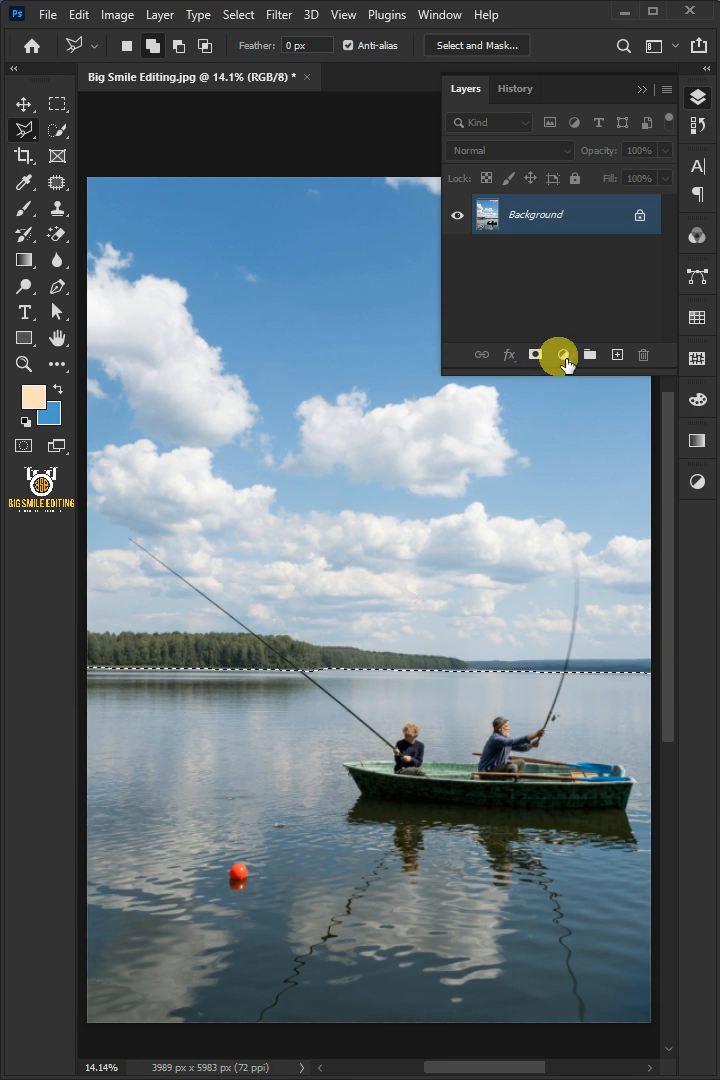
- Add a Solid Color fill layer in vivid blue #0194f1 over the water area
click(560, 354)
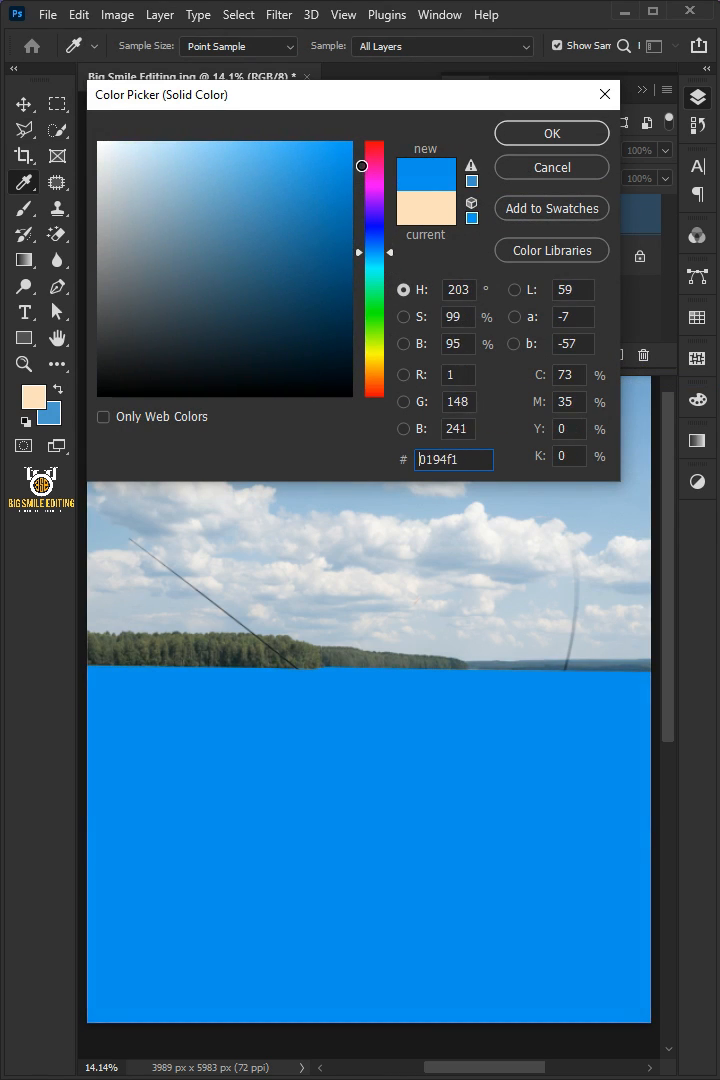
click(552, 132)
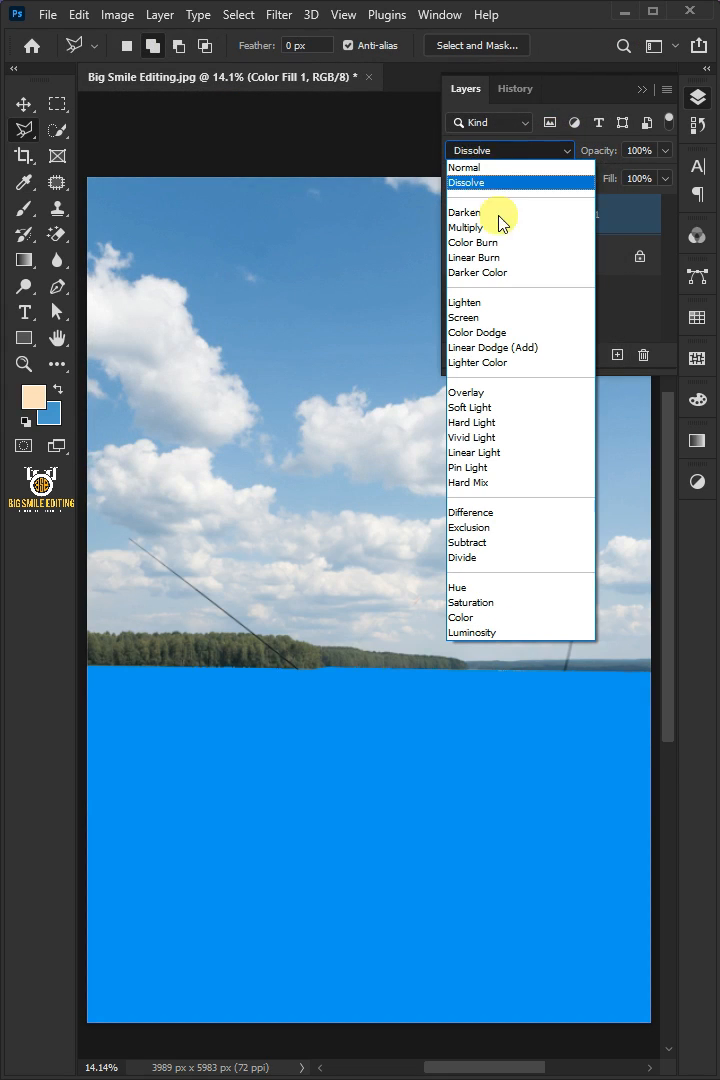
- Blend the blue fill layer with Hard Mix and duplicate it for the sky
click(468, 482)
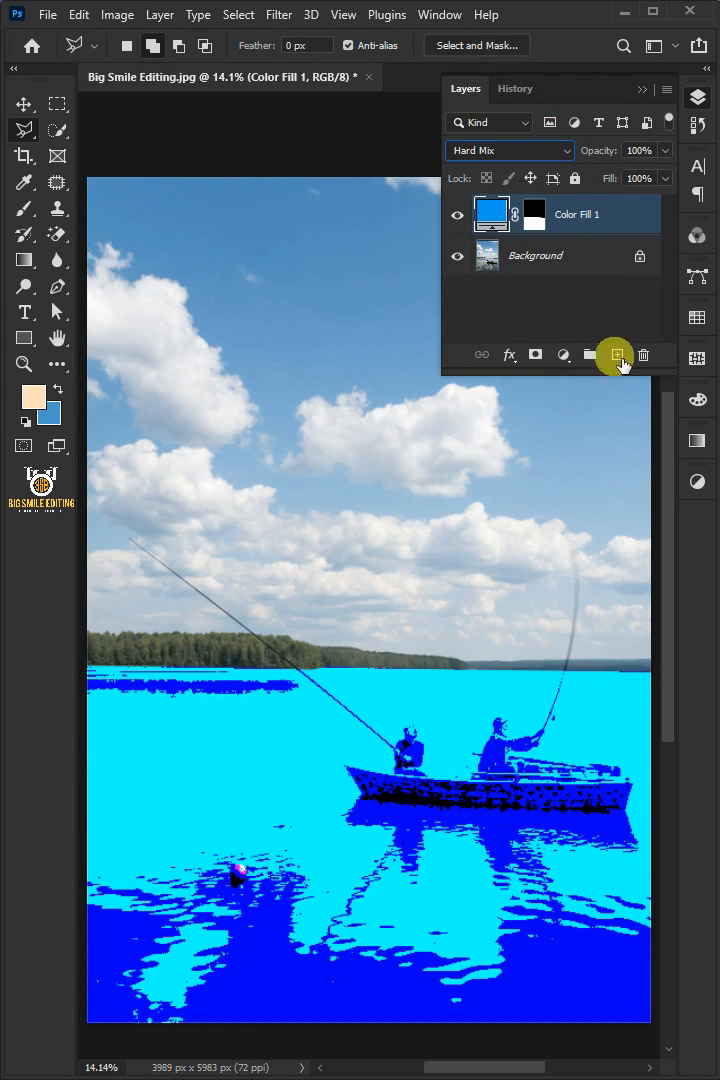
drag(668, 178, 596, 178)
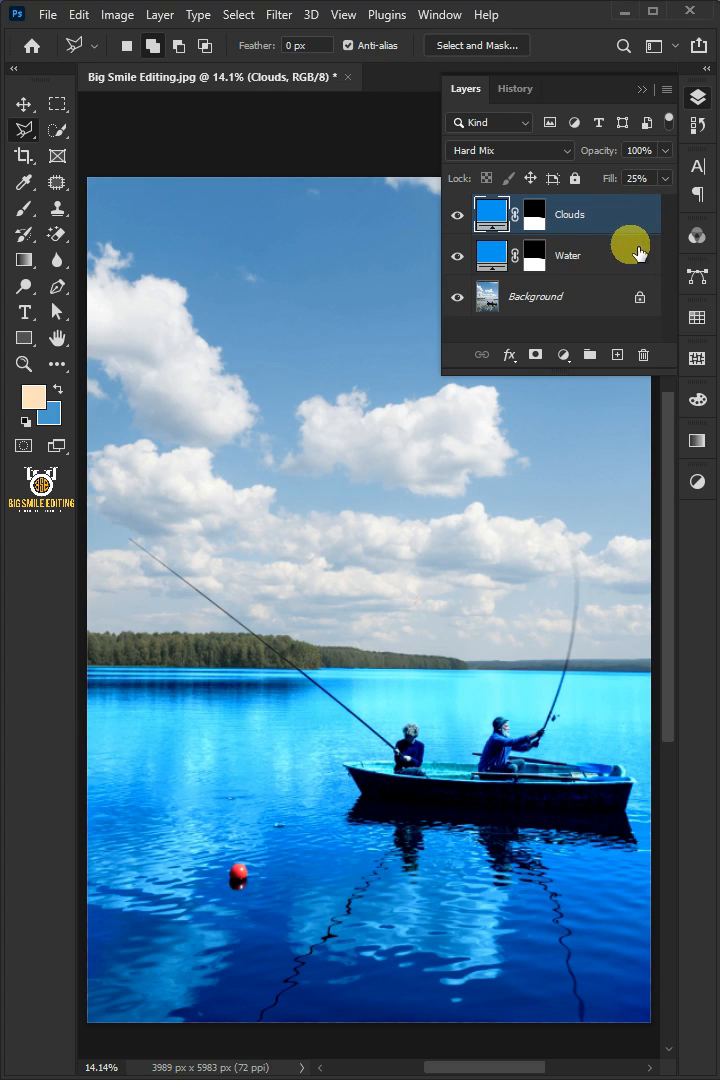
- Select the renamed Clouds fill layer above Water for editing
click(532, 214)
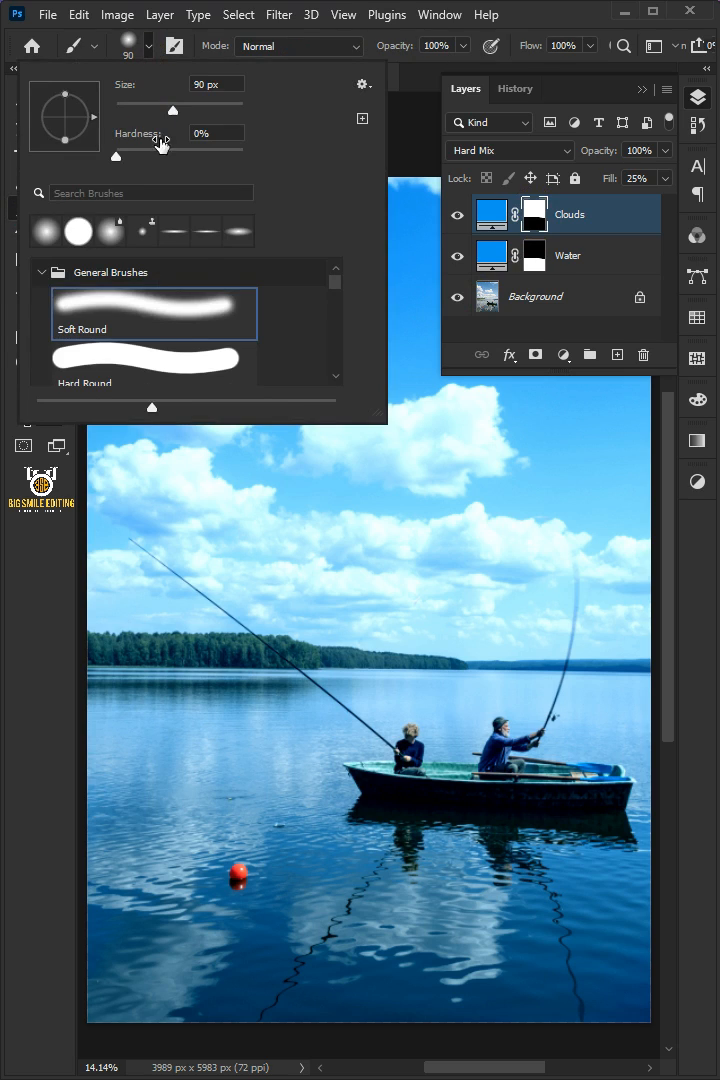
- Choose a large Soft Round brush with 0% hardness for the Clouds mask
click(436, 46)
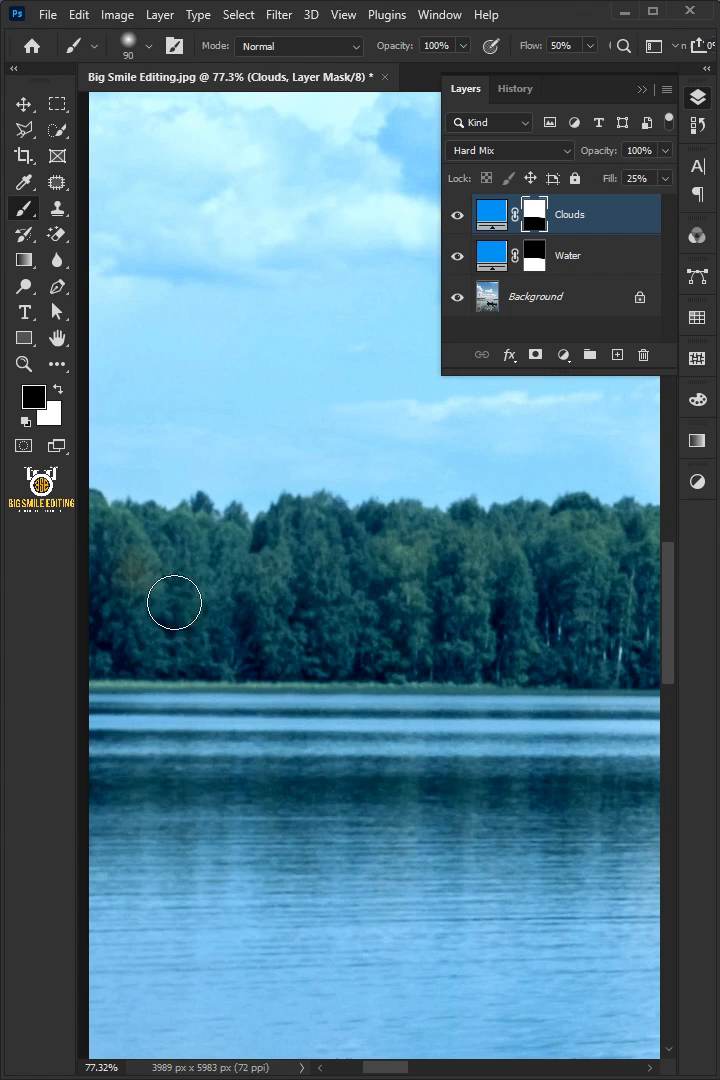
- Paint black on the Clouds mask to clear the blue tint from the tree line
drag(174, 602, 332, 558)
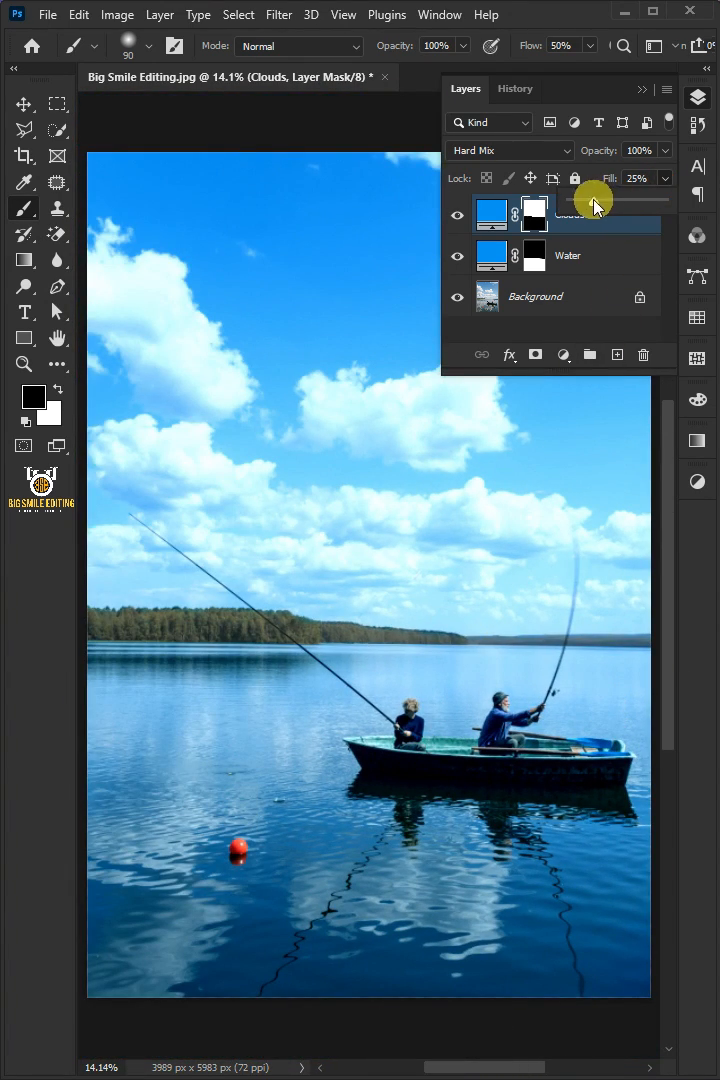
- Switch off the Clouds layer visibility to compare the untinted sky
click(456, 212)
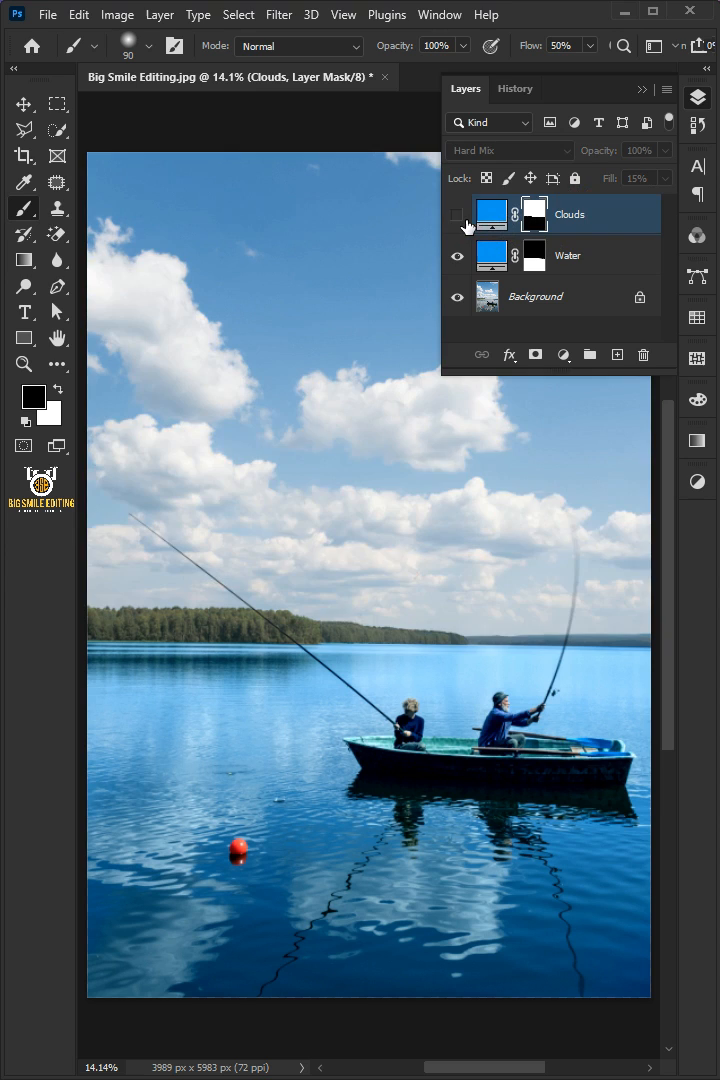